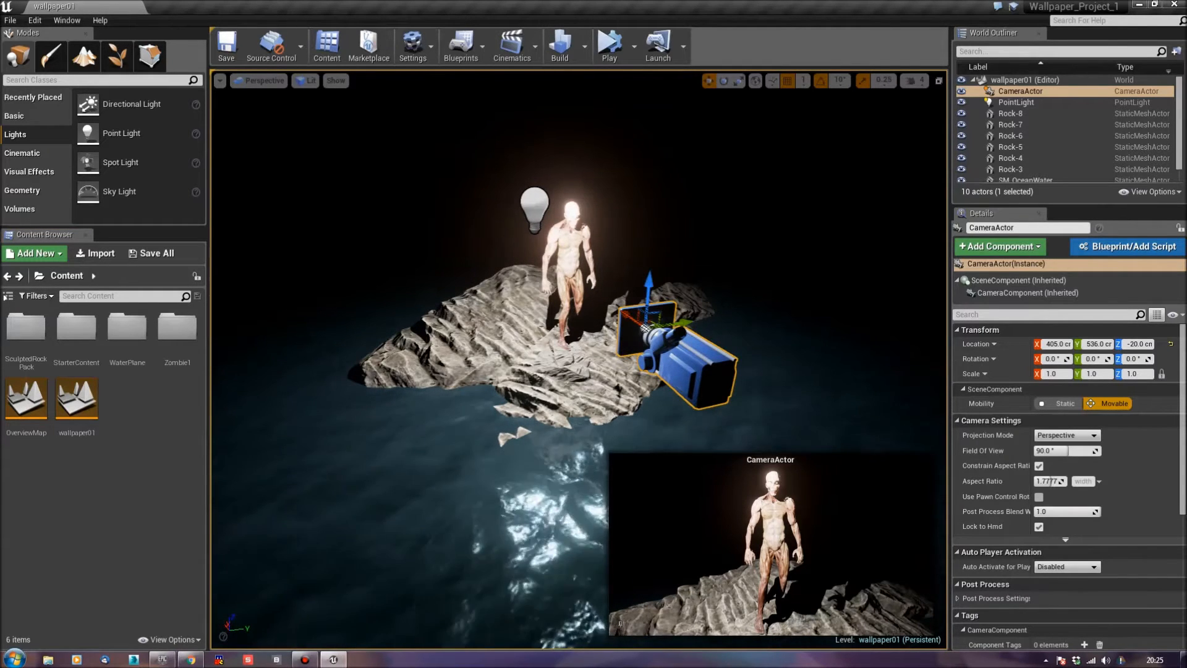
mouse_move(460, 46)
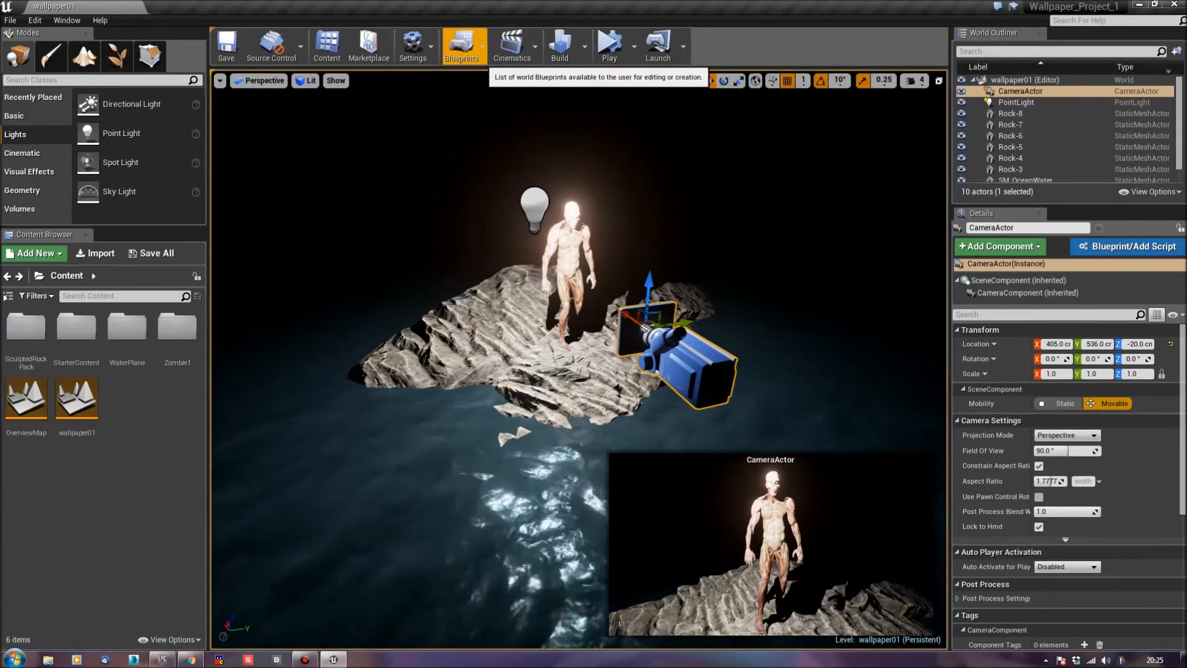
Step: Bring up the wallpaper01 level blueprint from the Blueprints toolbar menu
left_click(462, 46)
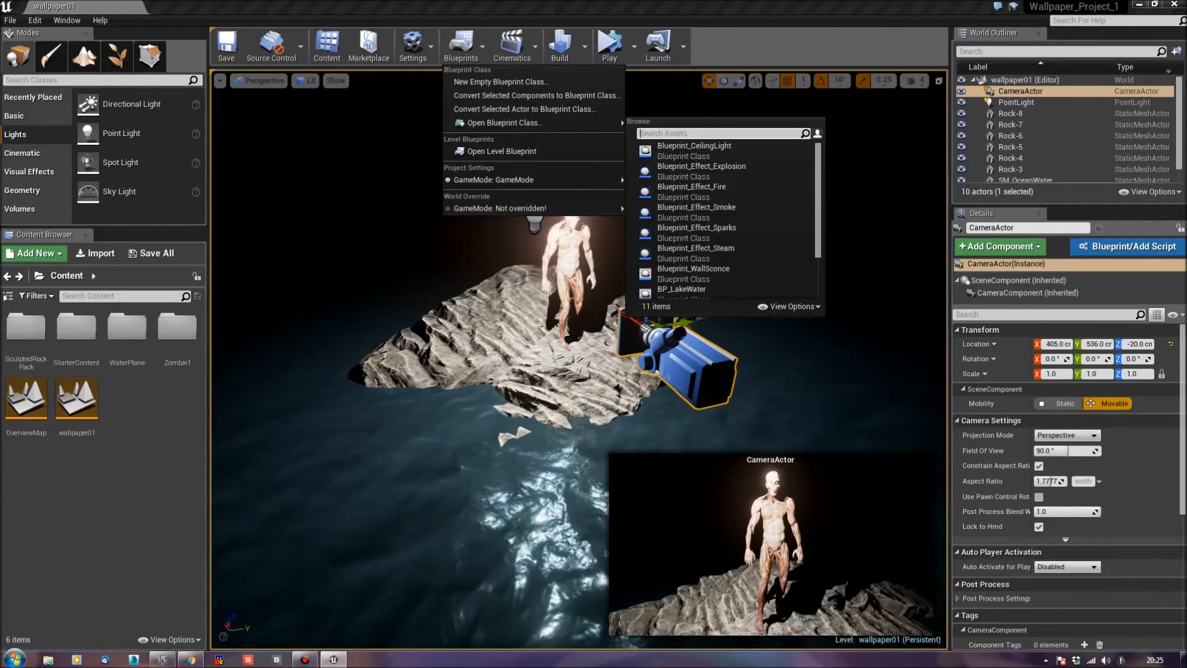
left_click(501, 151)
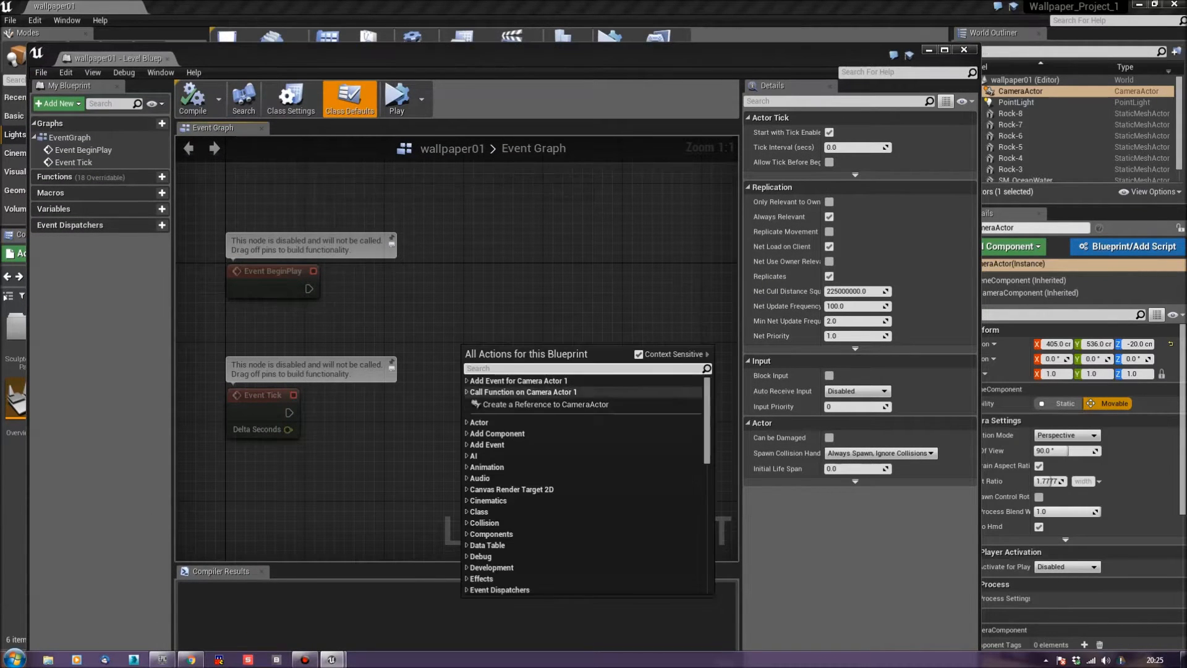
Step: Add a CameraActor reference and, from its pin, a Set View Target with Blend node
left_click(546, 404)
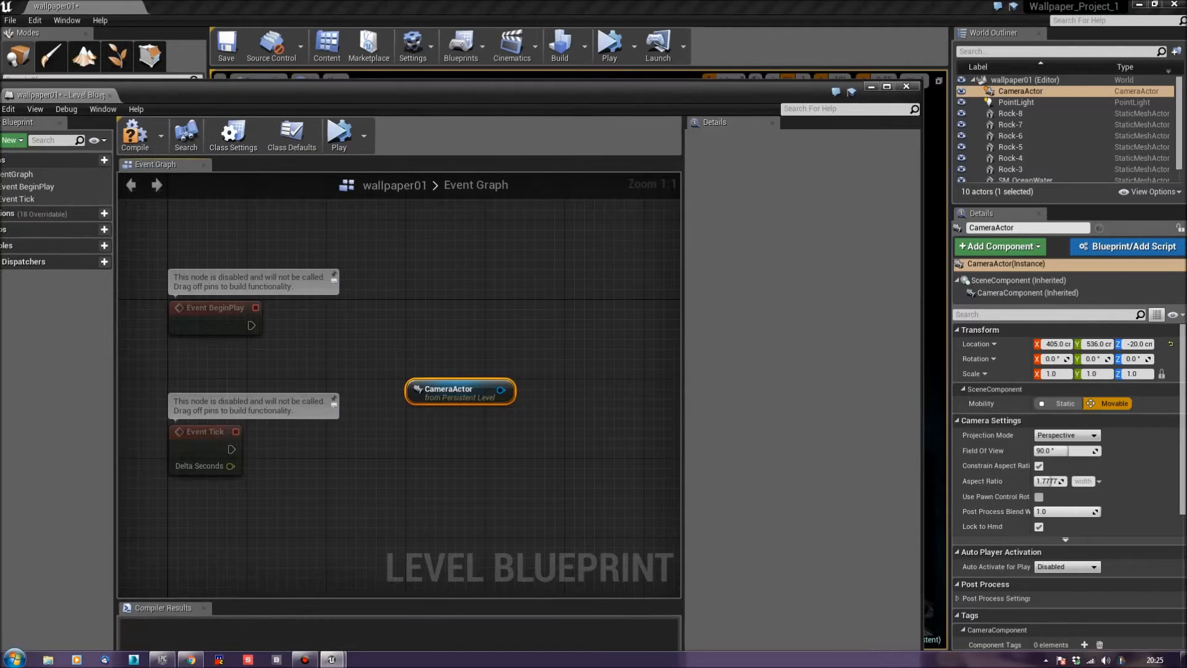
left_click_drag(460, 390, 411, 440)
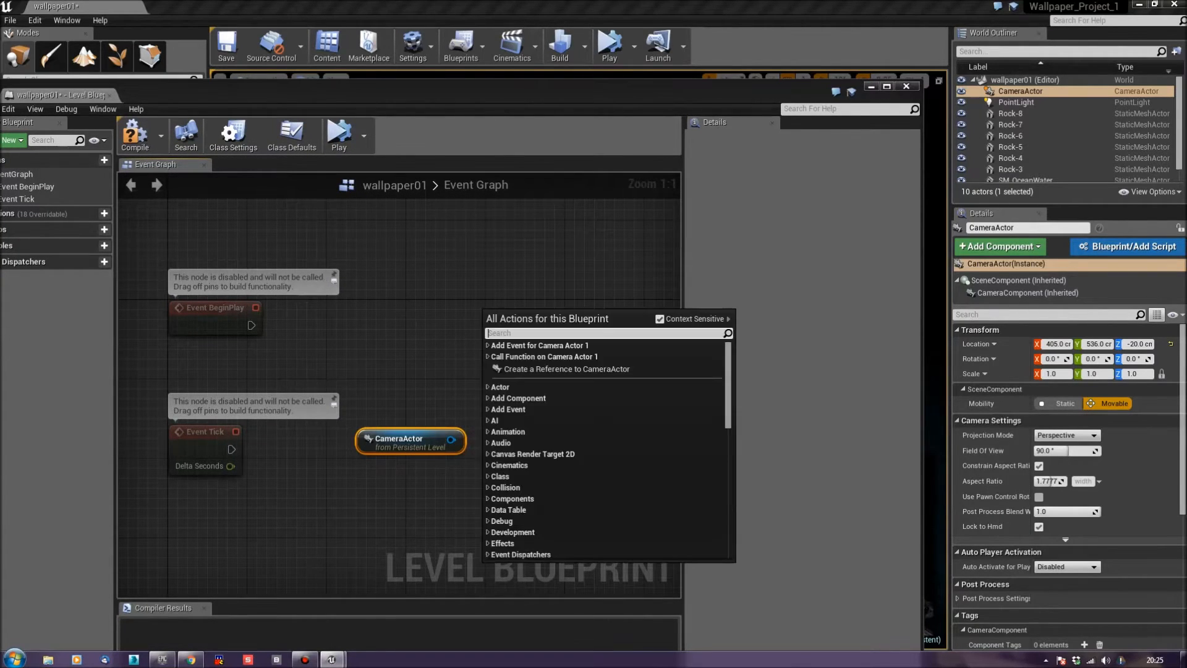
type("set view")
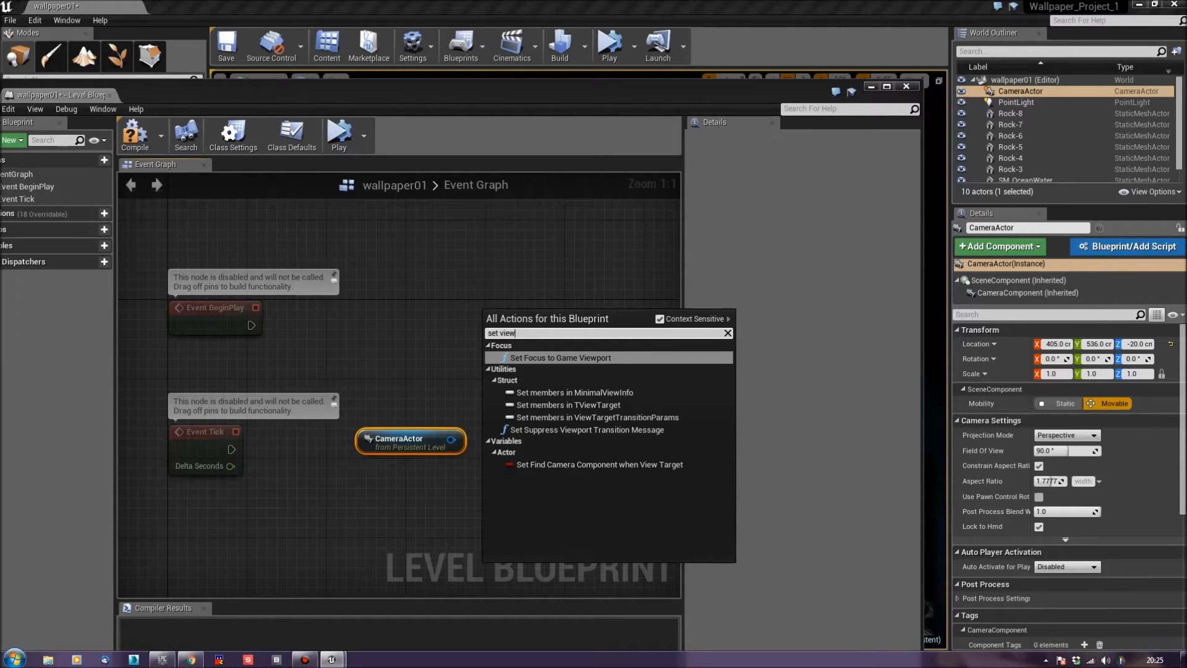
type("target")
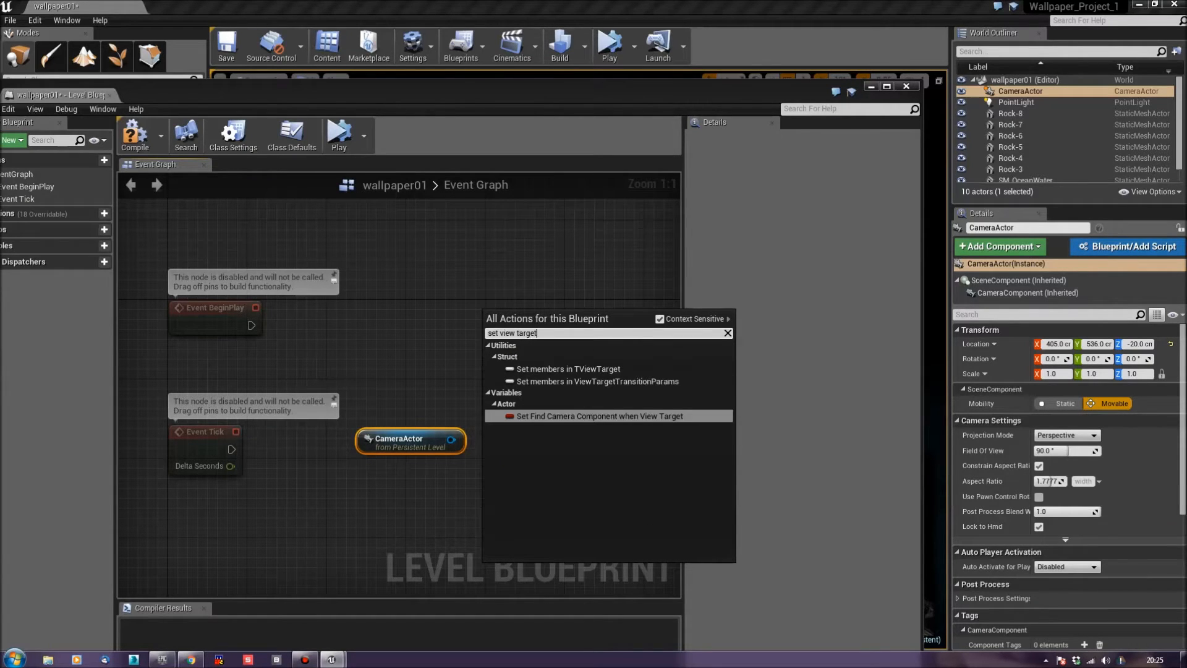
mouse_move(658, 319)
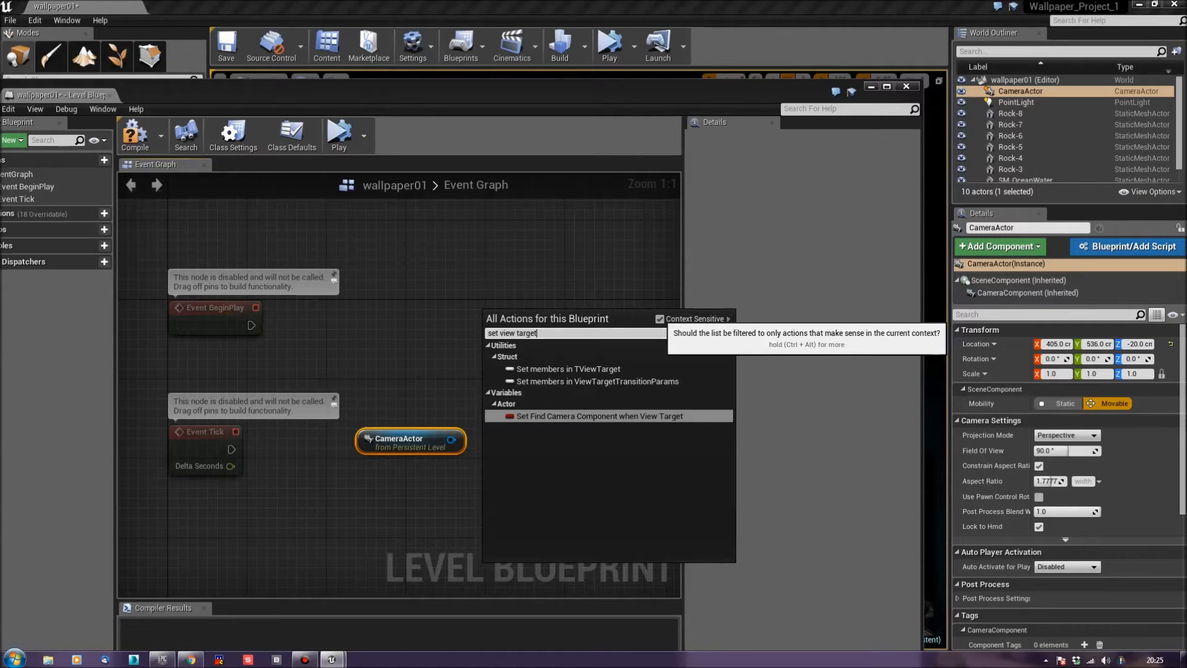
left_click(658, 319)
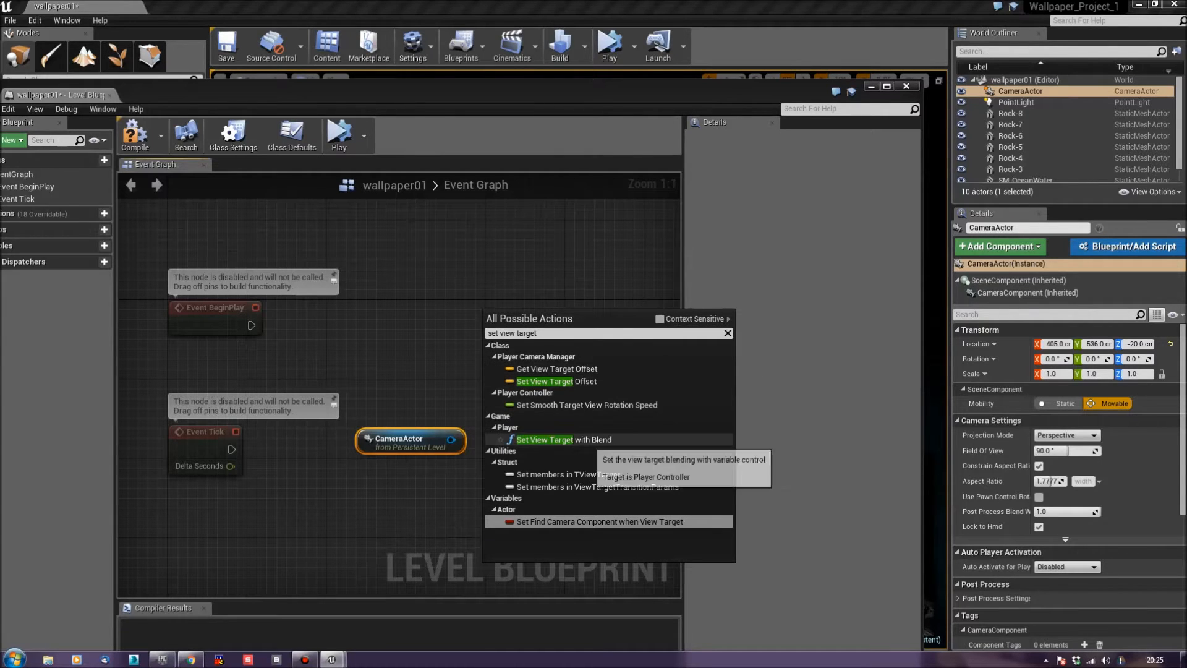
left_click(563, 439)
type("g")
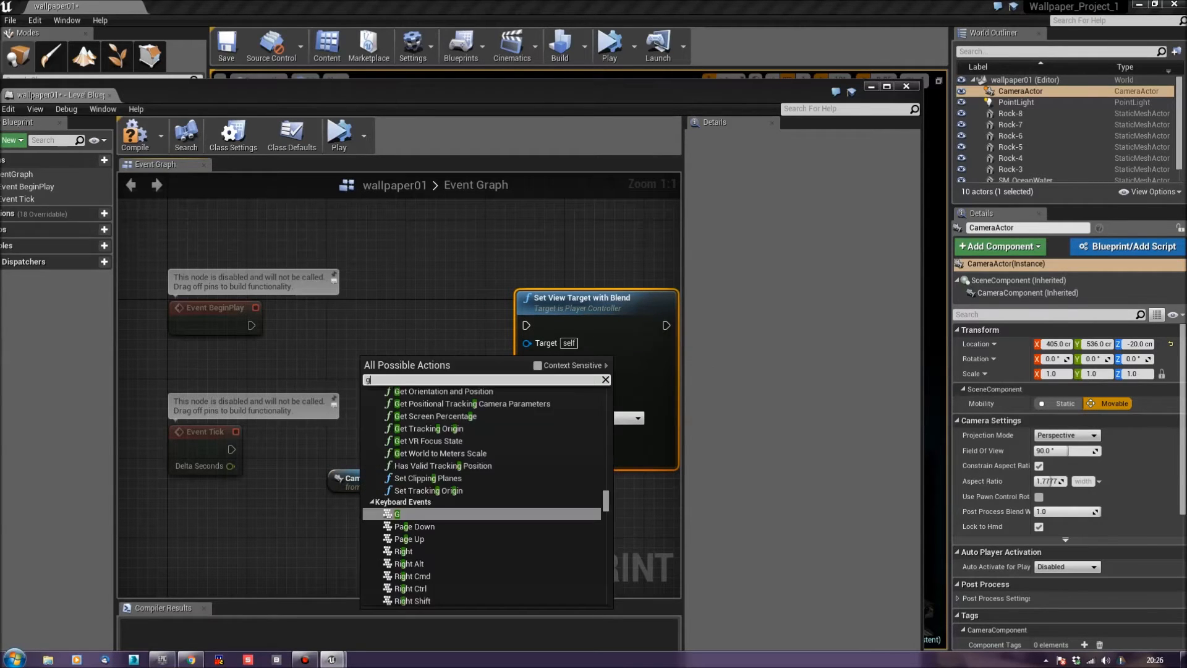
Step: Add a Get Player Controller node and wire Event BeginPlay into Set View Target with Blend
type("et player c")
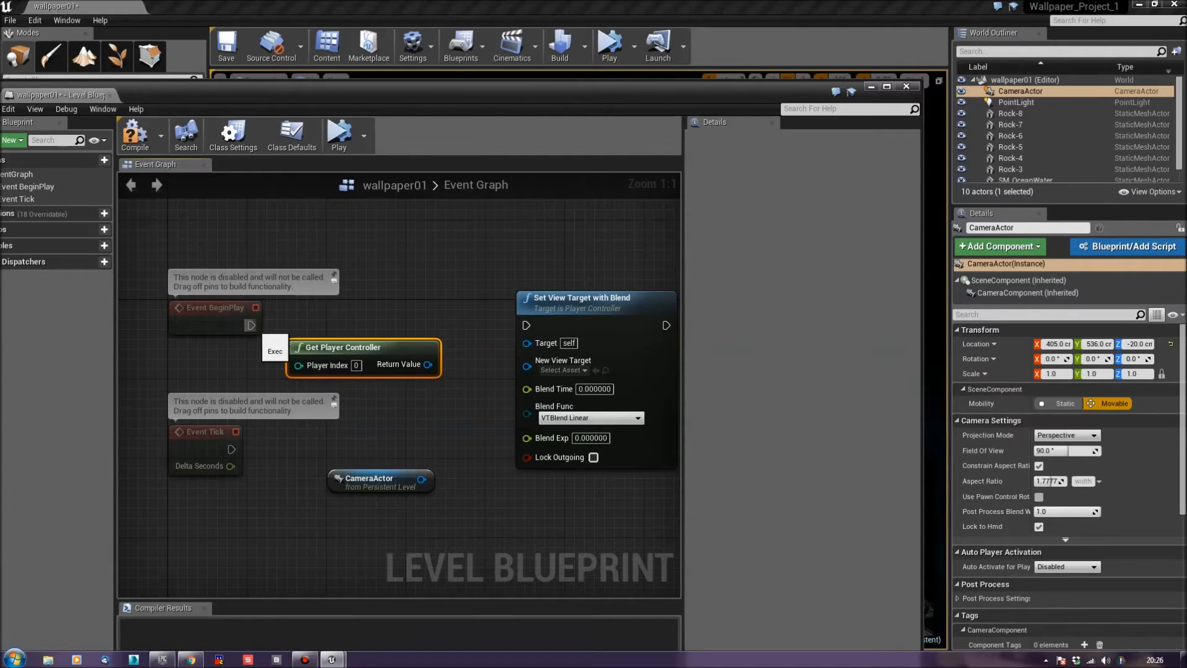
left_click_drag(251, 325, 527, 325)
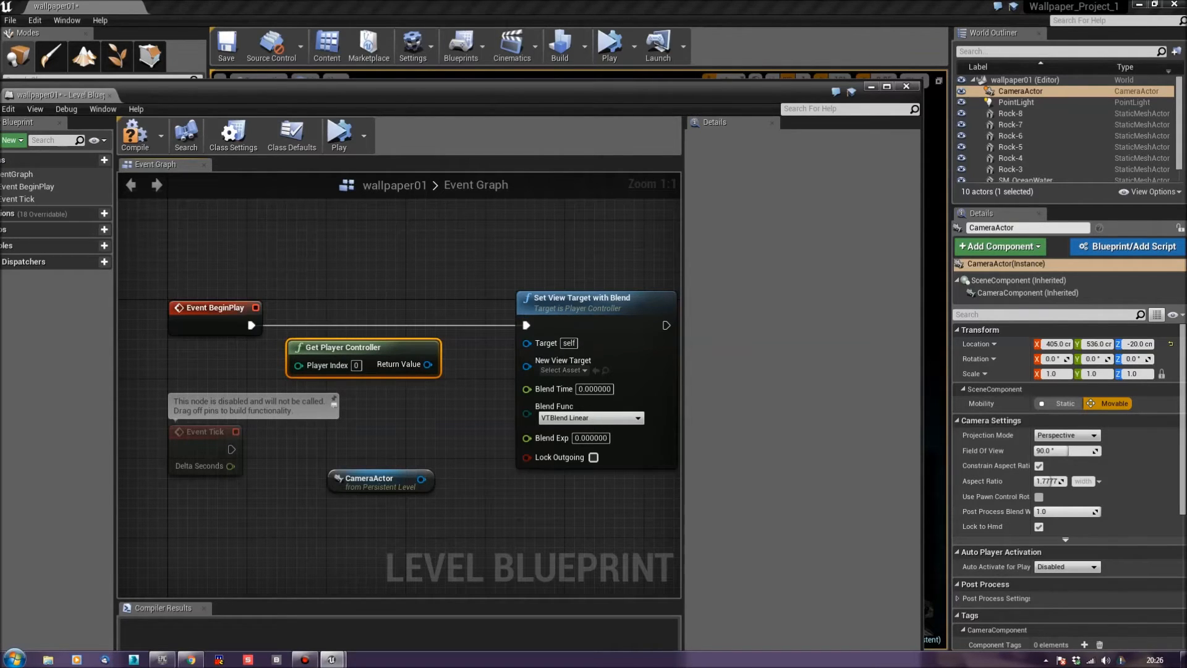
mouse_move(346, 346)
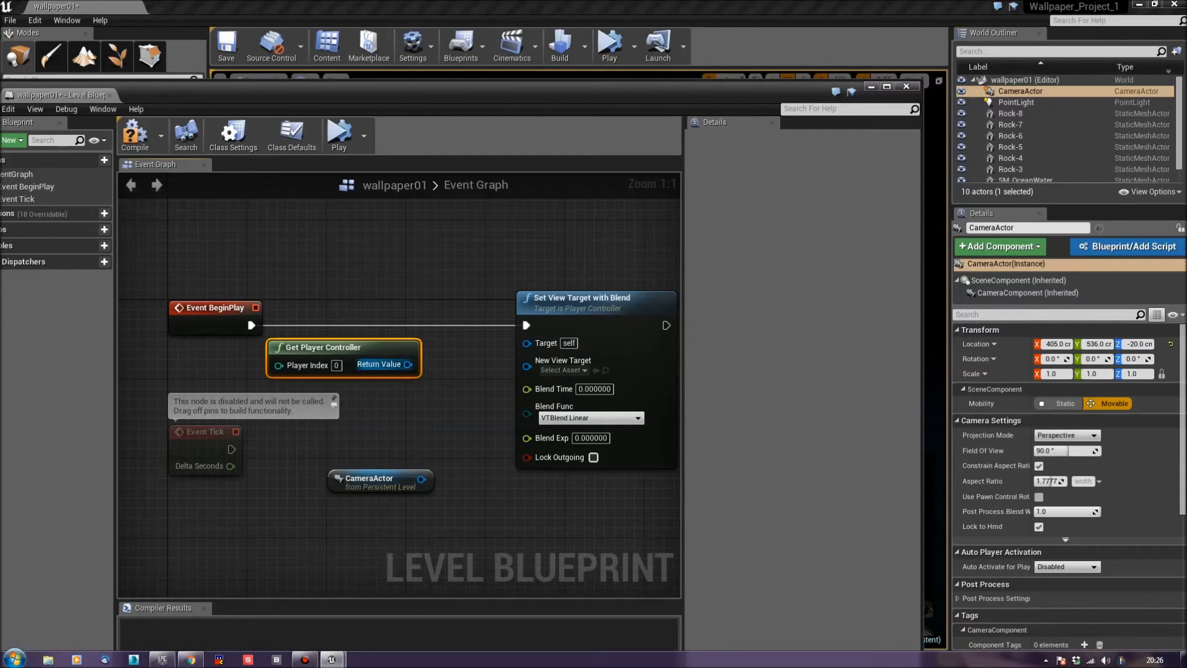
Step: Feed the player controller into Target and CameraActor into New View Target, then return to the level
left_click_drag(405, 364, 500, 371)
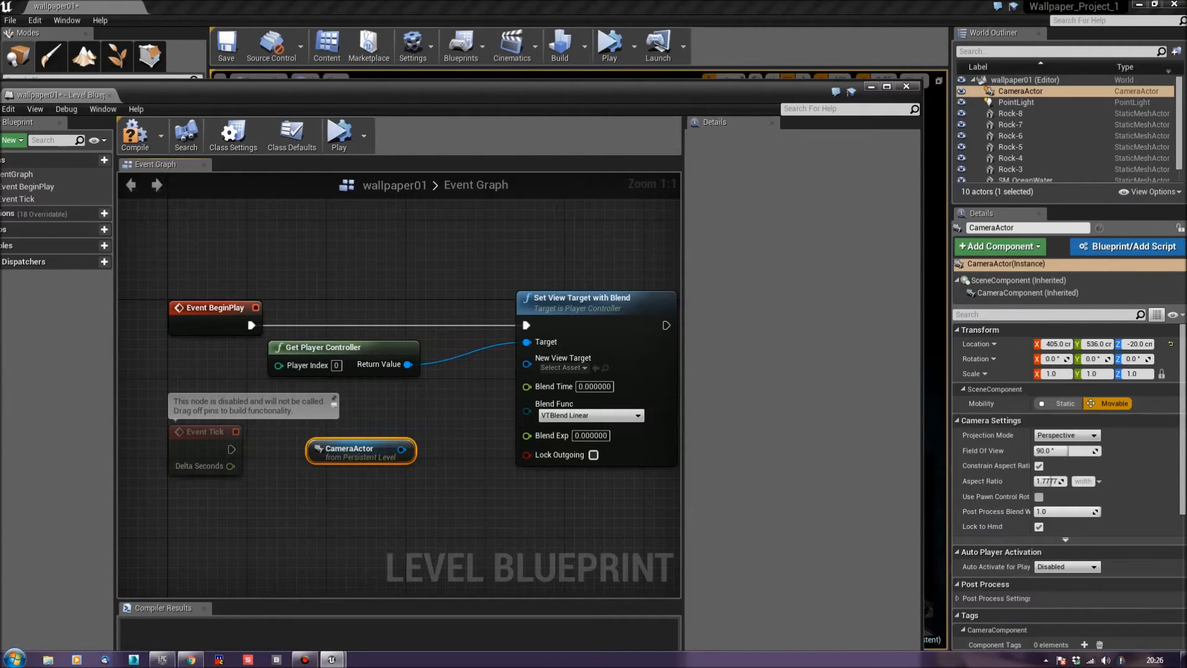
left_click_drag(403, 448, 528, 358)
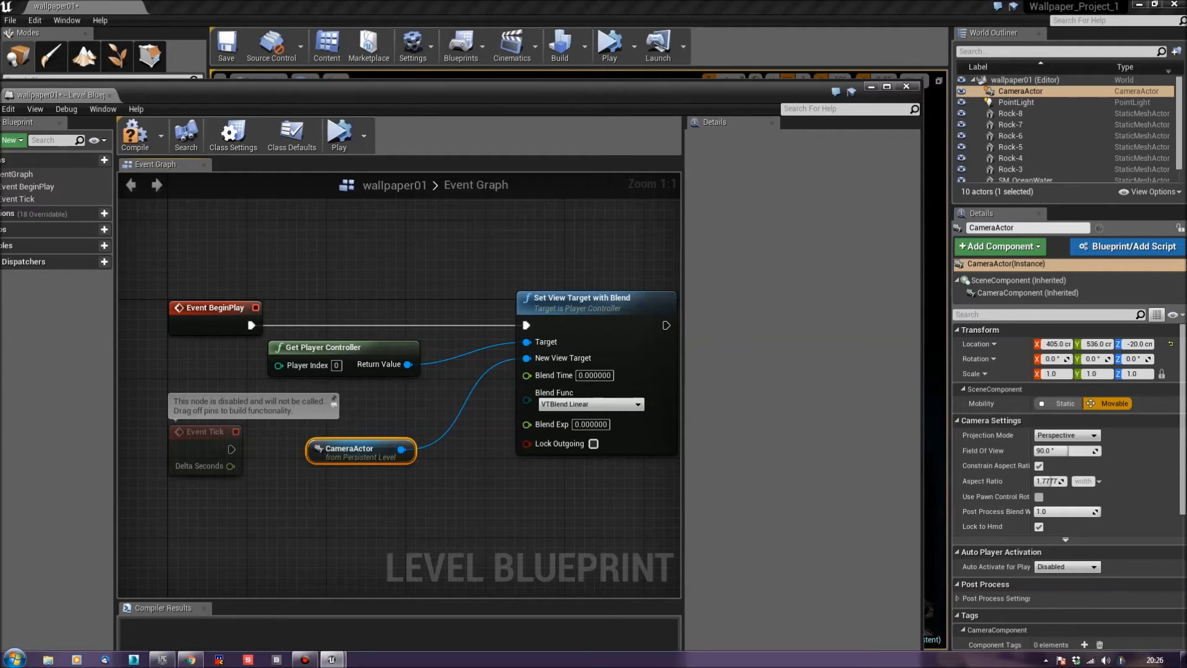
left_click(135, 135)
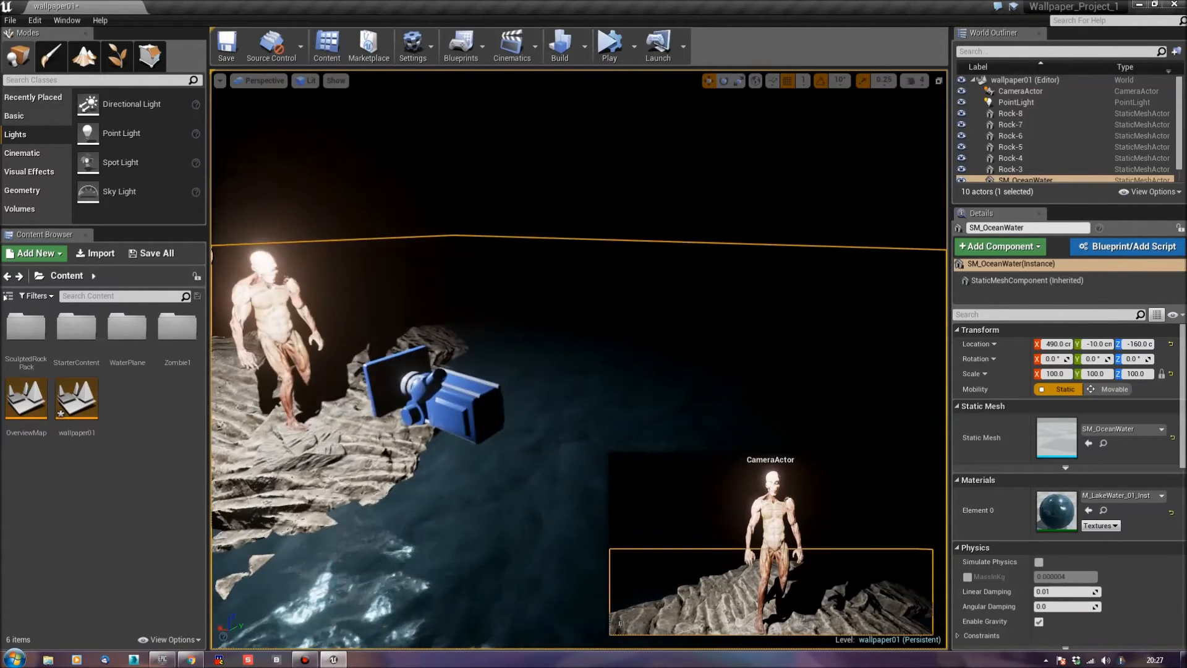
left_click(1020, 91)
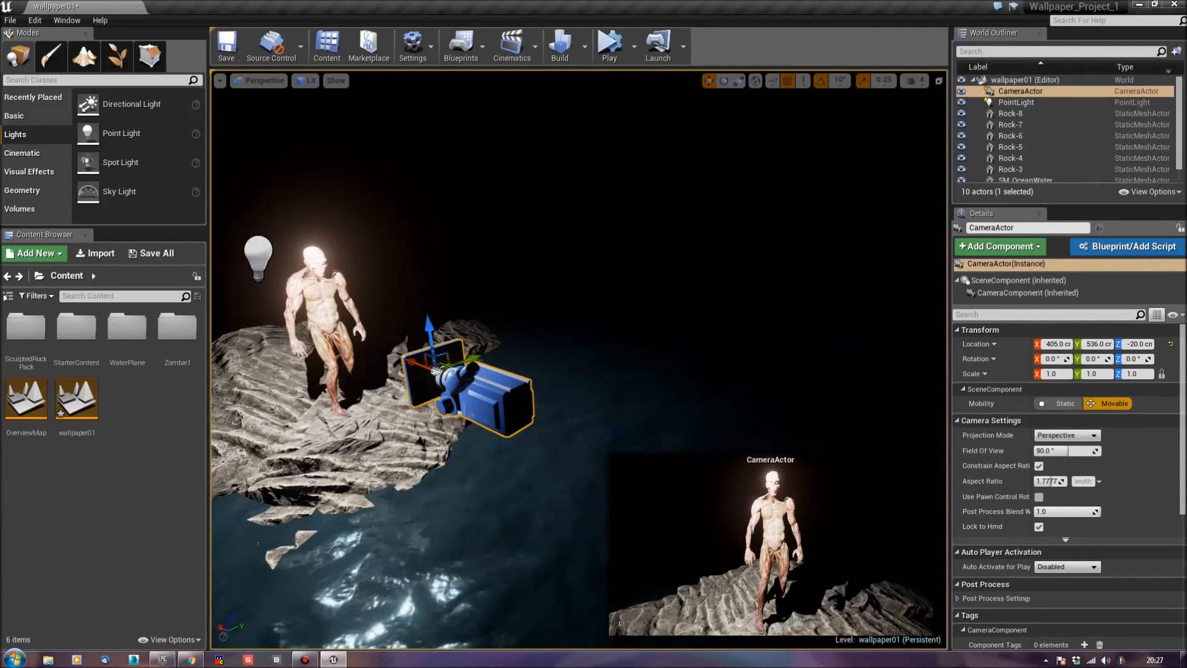
left_click(609, 40)
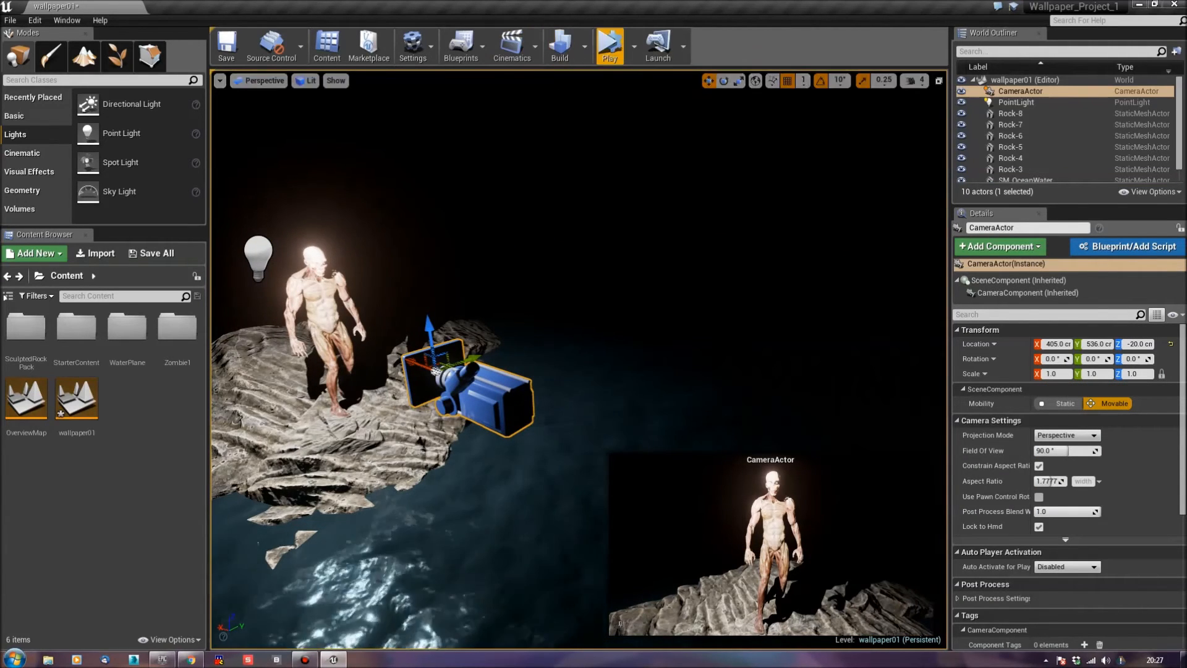
left_click(625, 45)
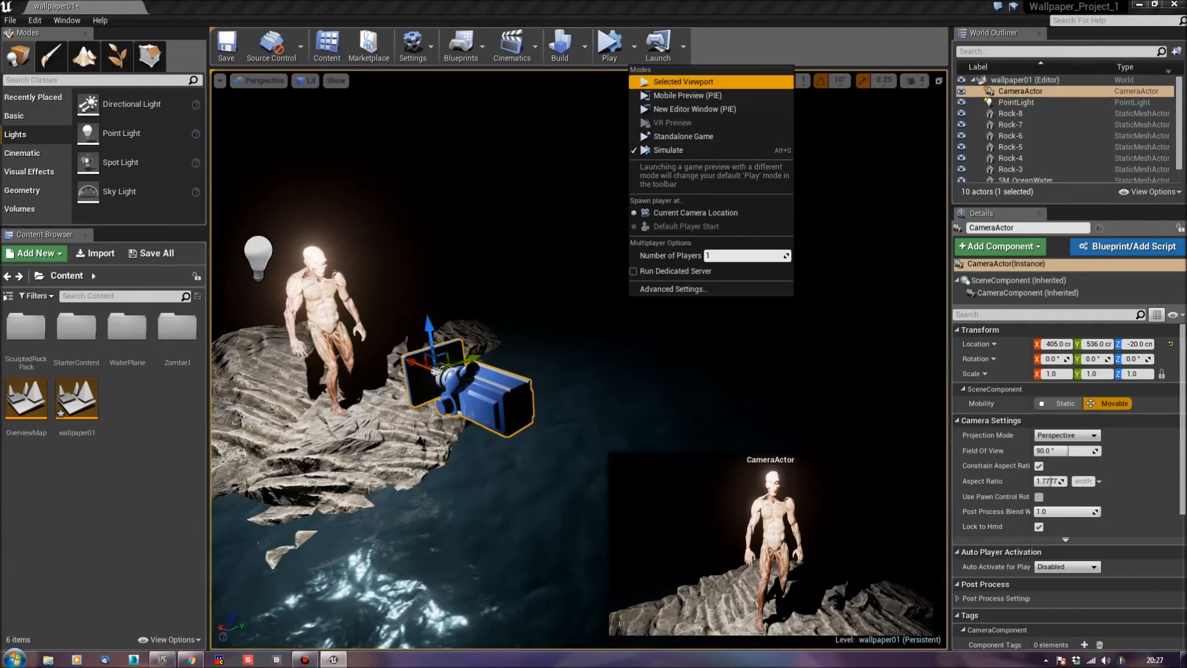
left_click(685, 82)
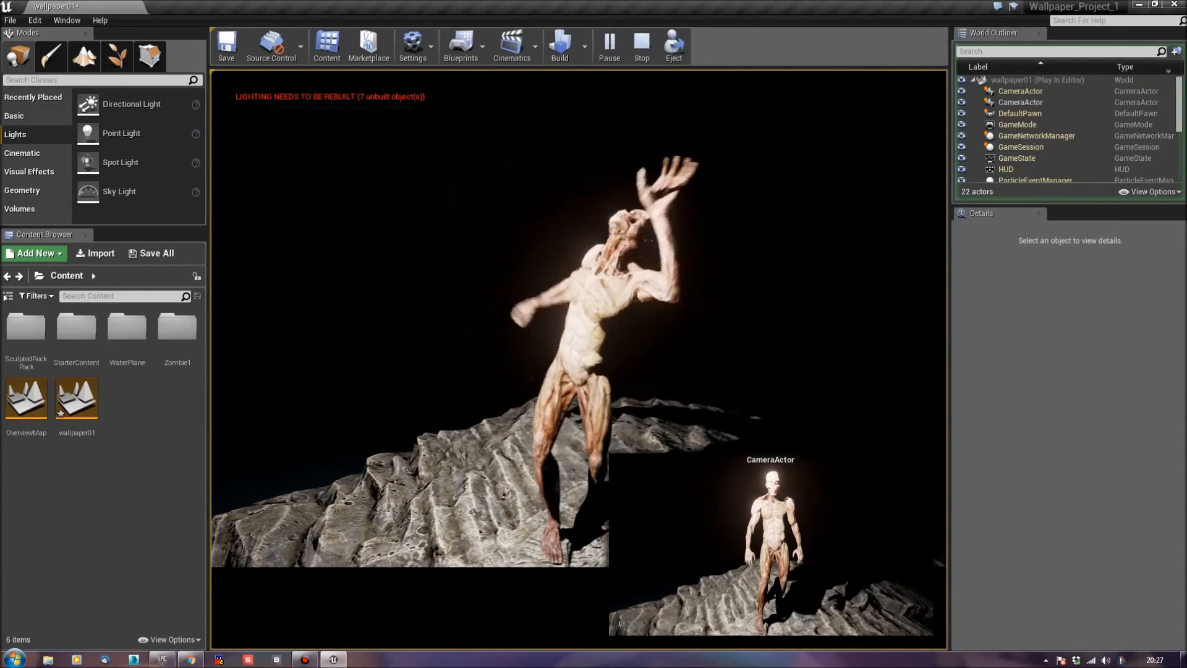
left_click(641, 46)
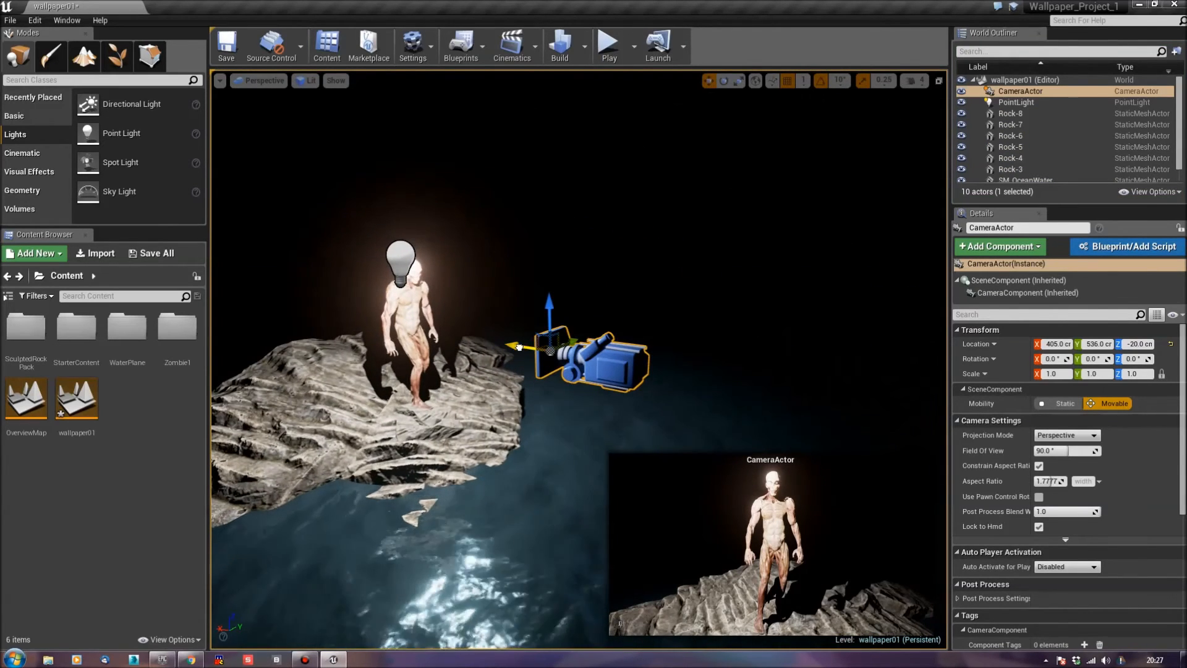
Step: Move the camera along X and up to X 374, Z -4, then playtest the framing
left_click_drag(515, 346, 537, 349)
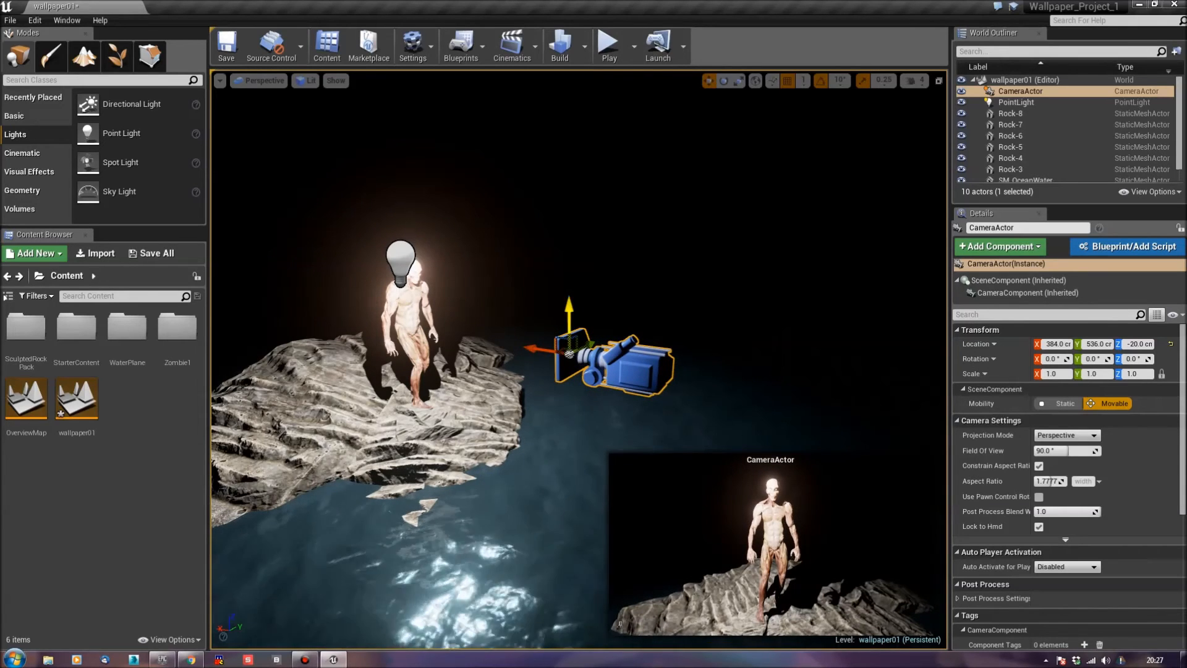
left_click_drag(567, 318, 567, 303)
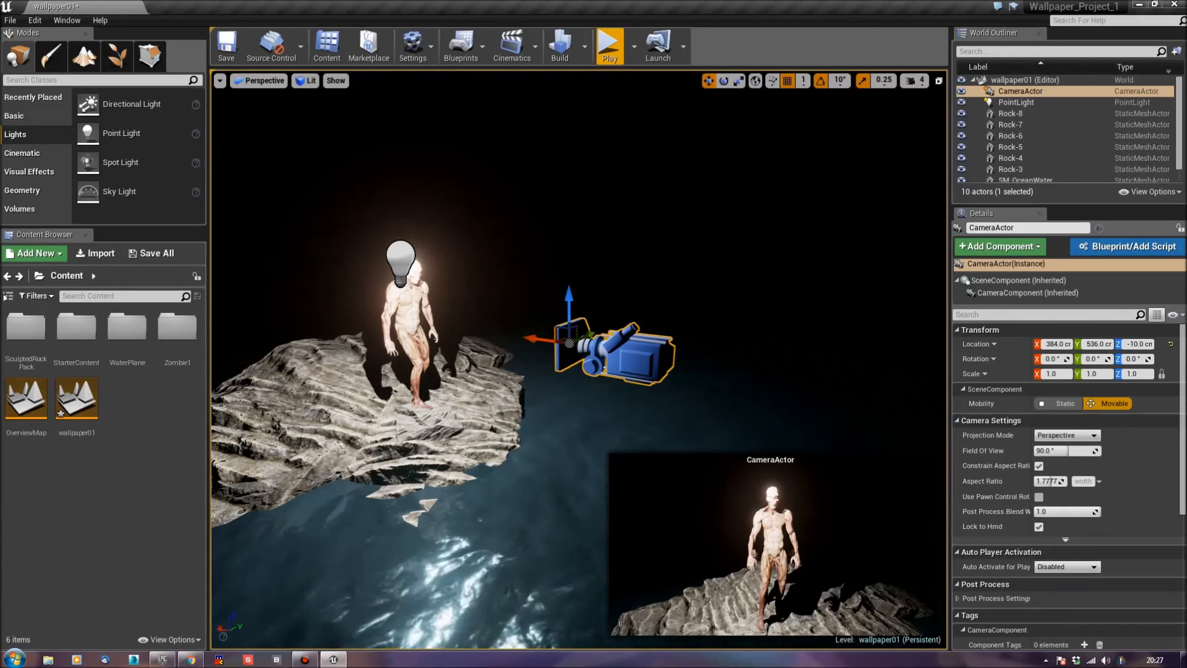
left_click(608, 44)
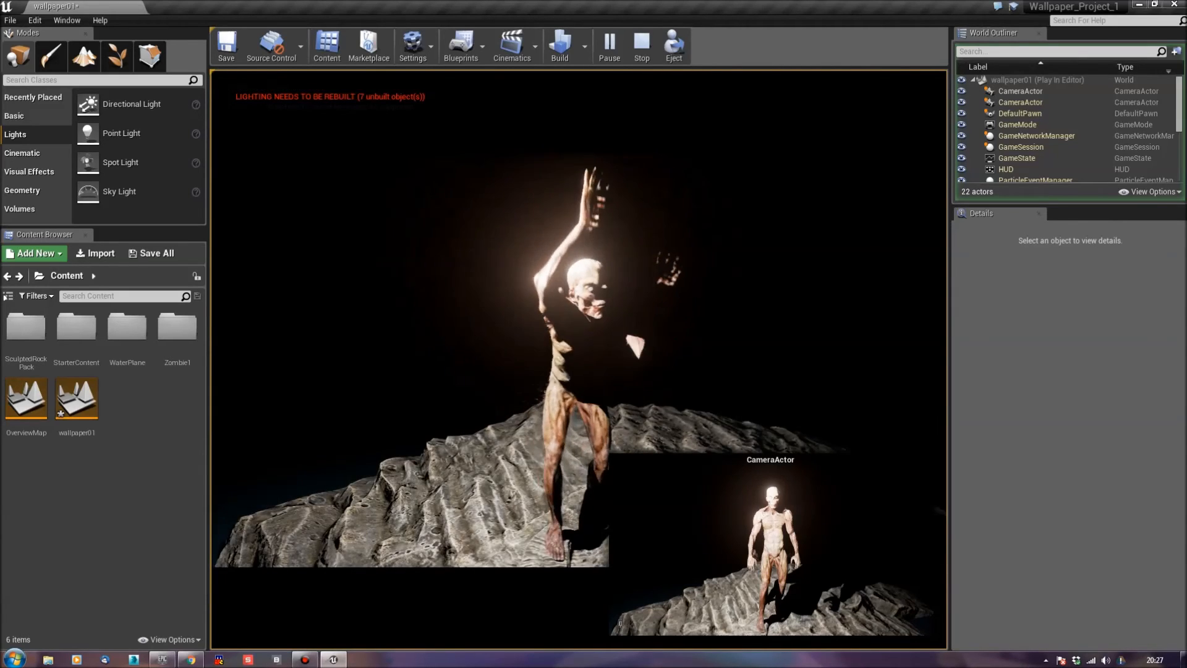
left_click(640, 46)
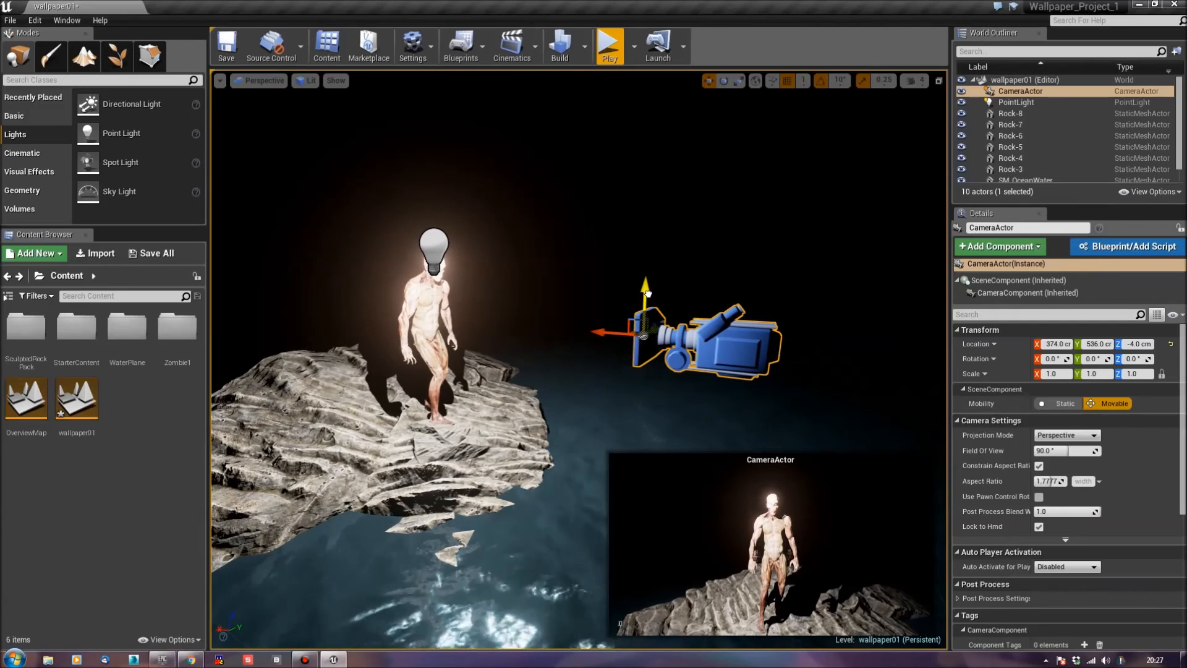
Step: Nudge the camera up to Z -3, playtest again, then select the PointLight above the zombie
left_click_drag(643, 292, 643, 281)
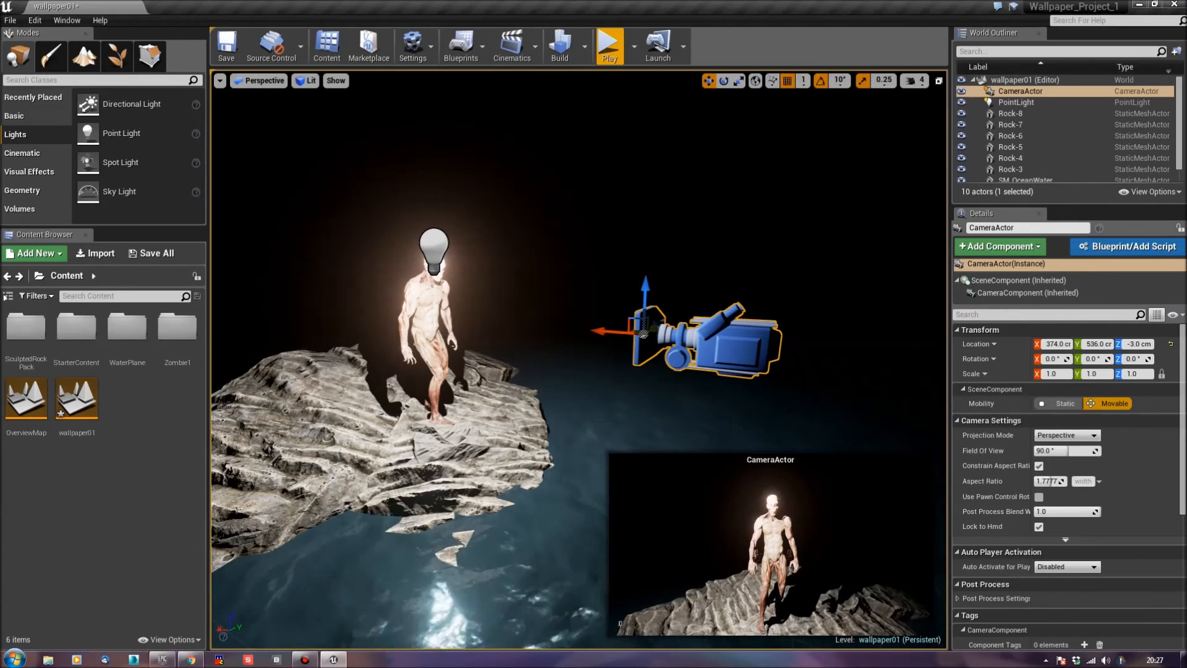
left_click(608, 44)
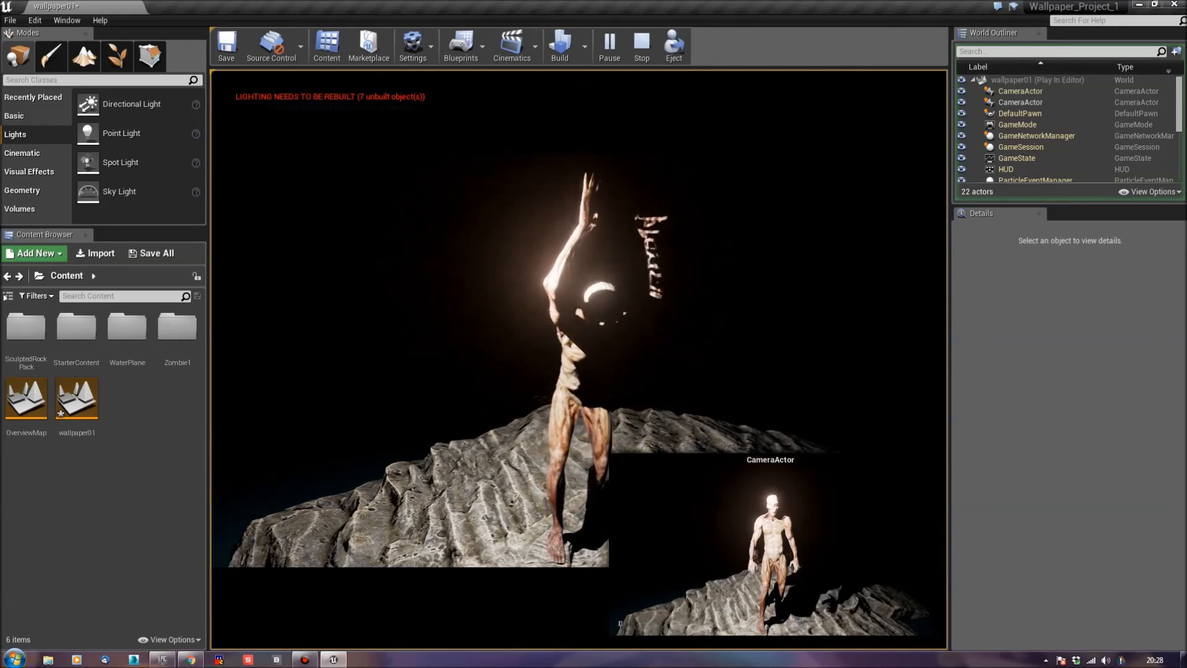
left_click(640, 44)
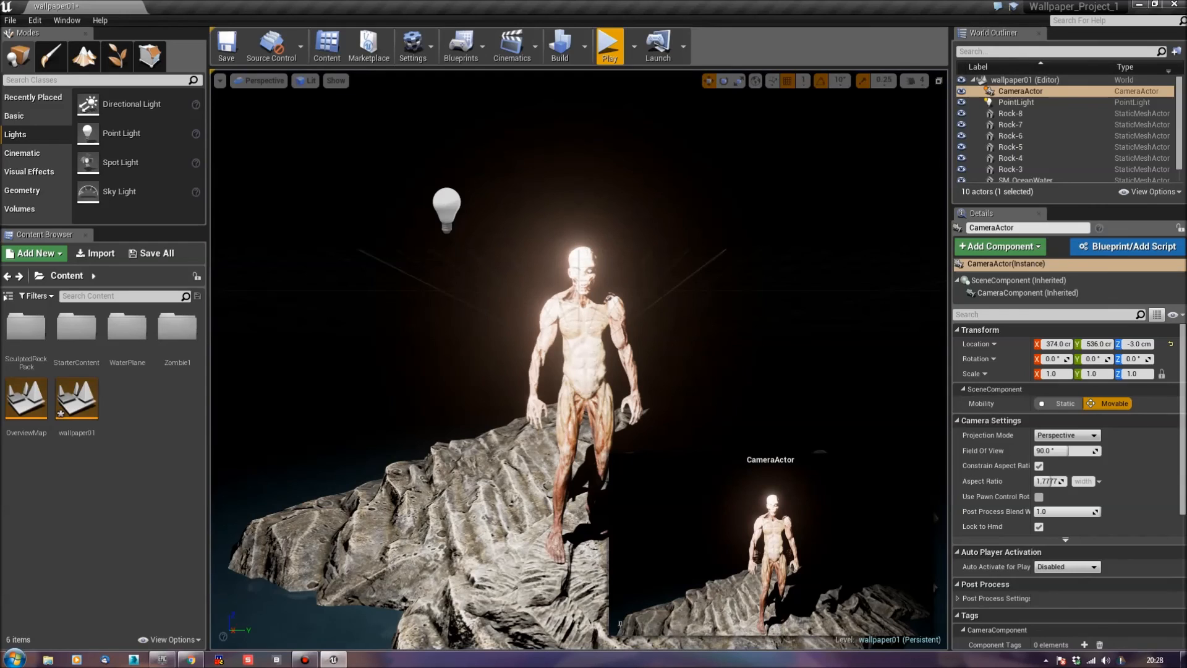
left_click(1016, 101)
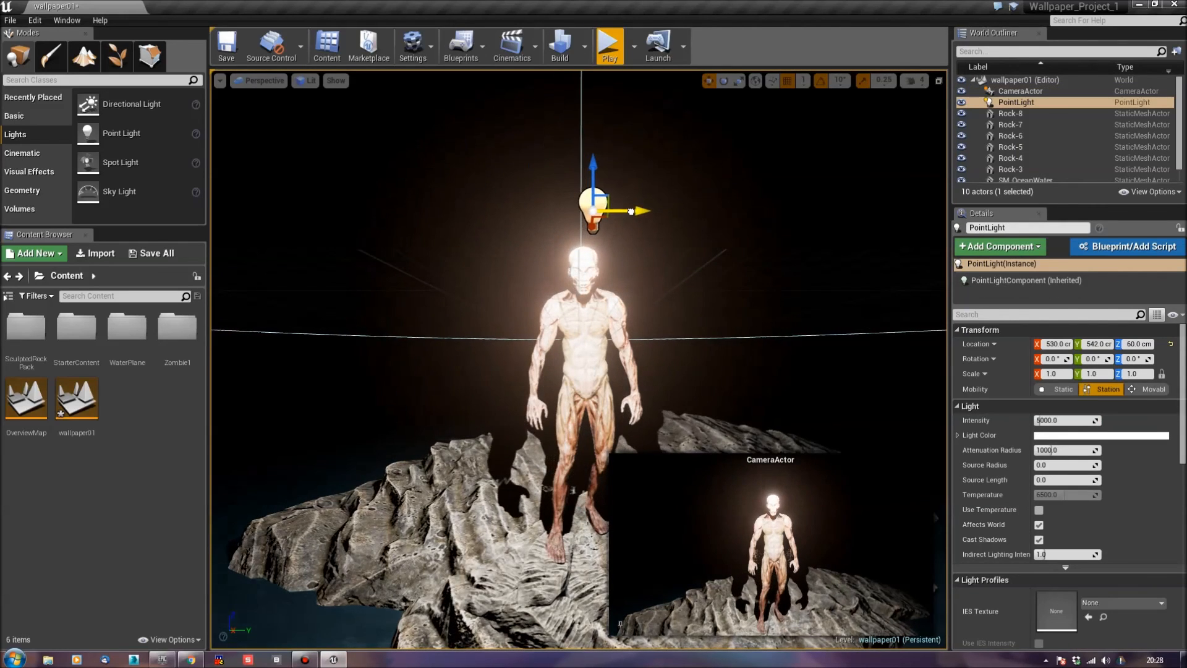